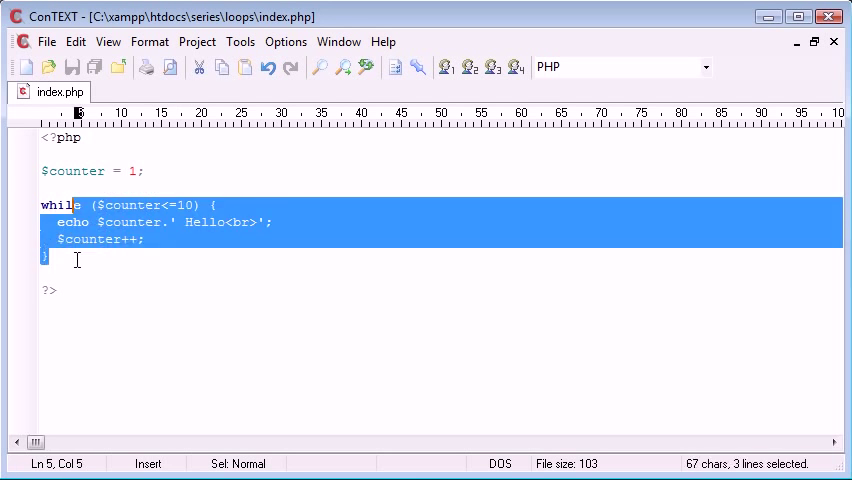
Replace the selected while block with a do { } while () skeleton and placeholder text.
click(40, 205)
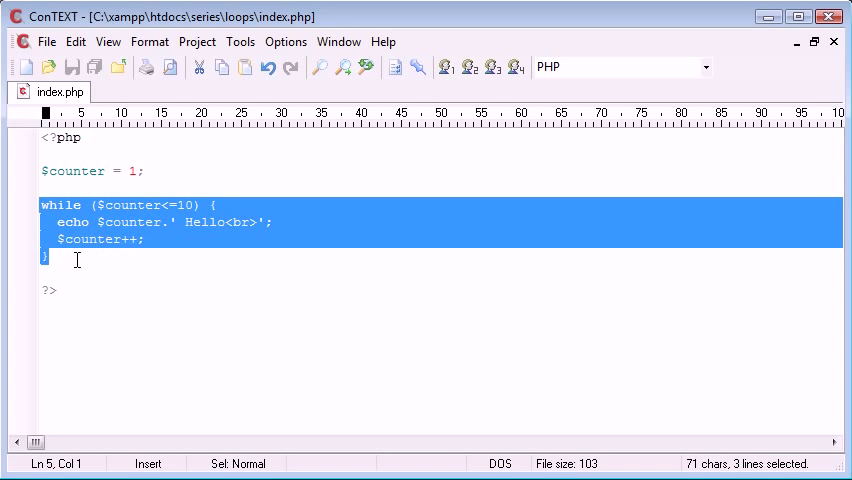
text(do {)
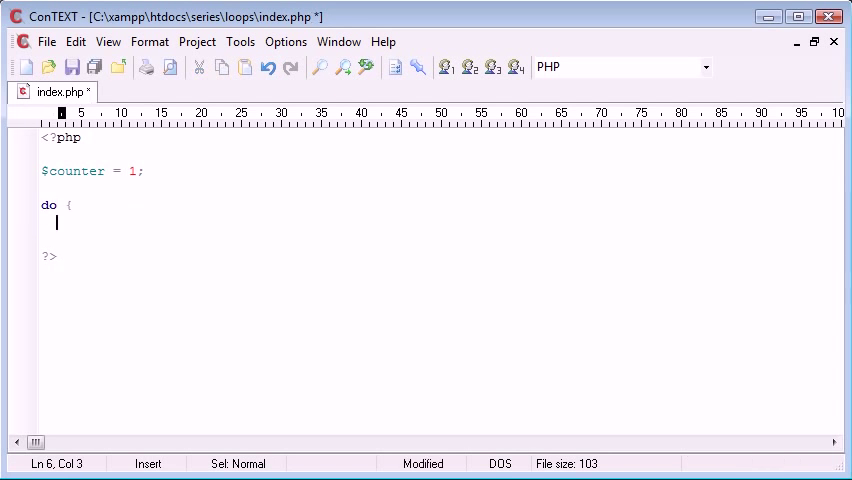
text(} while ()
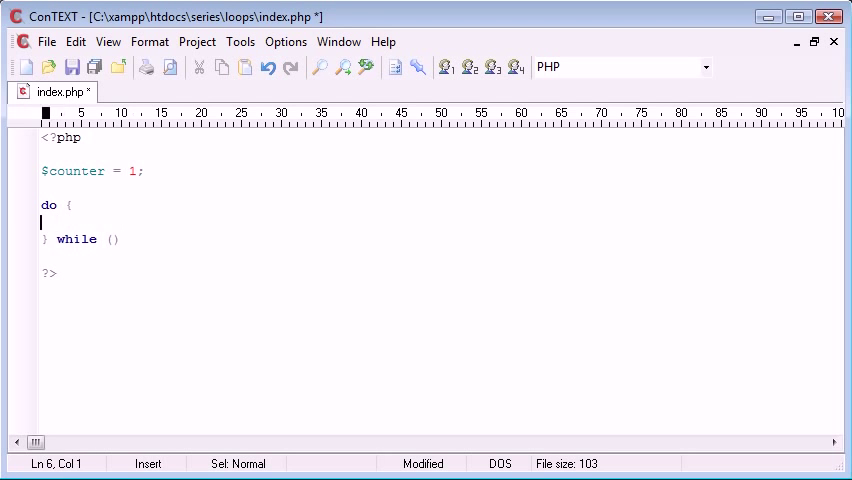
text(here)
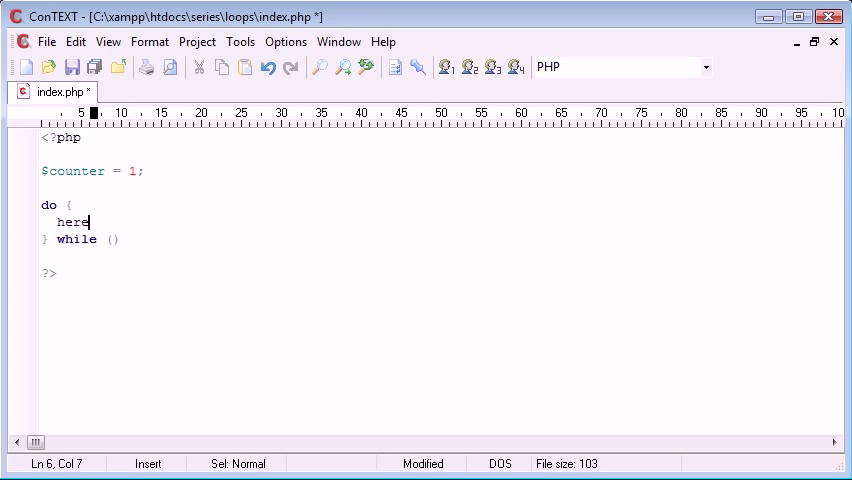
Swap the placeholder for the echo 'This will ALWAYS show.' and set the condition to 0.
drag(57, 238, 119, 238)
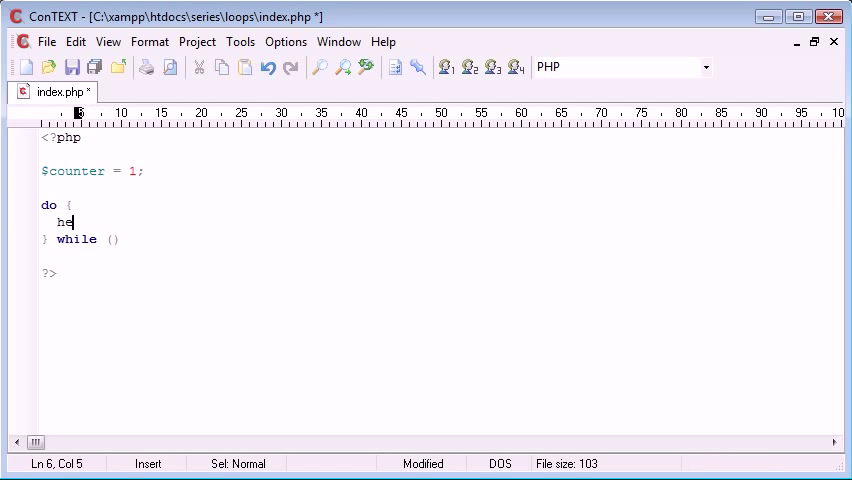
key(BackSpace)
text(echo 'This will ALWA';)
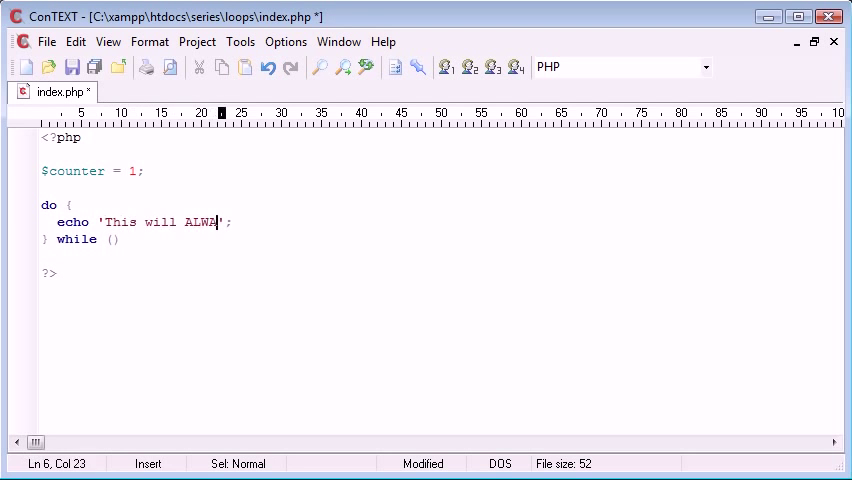
text(YS show.)
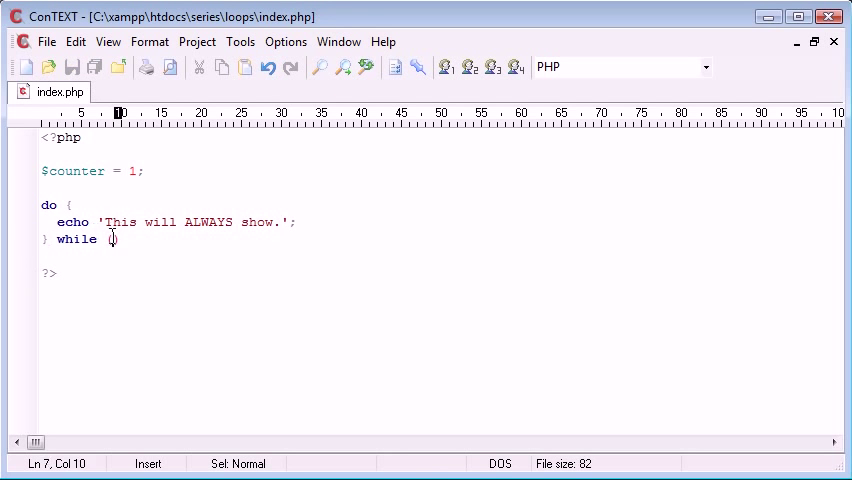
text(0)
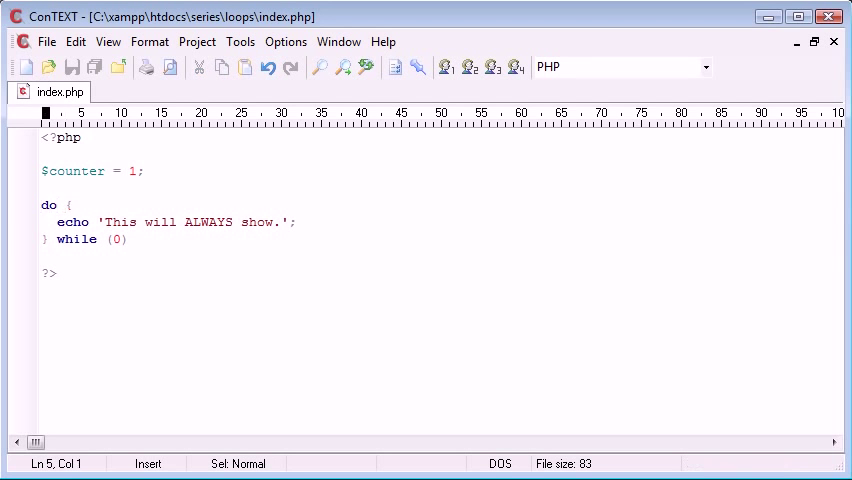
click(265, 239)
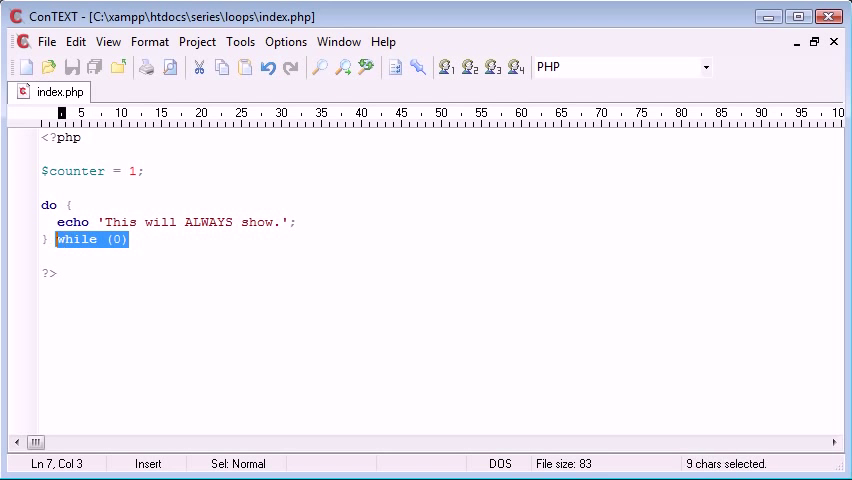
click(157, 221)
text(//)
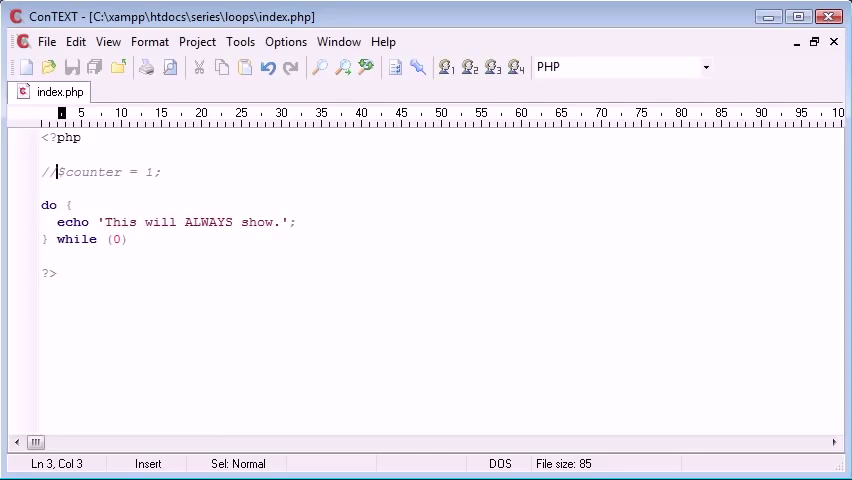
click(58, 239)
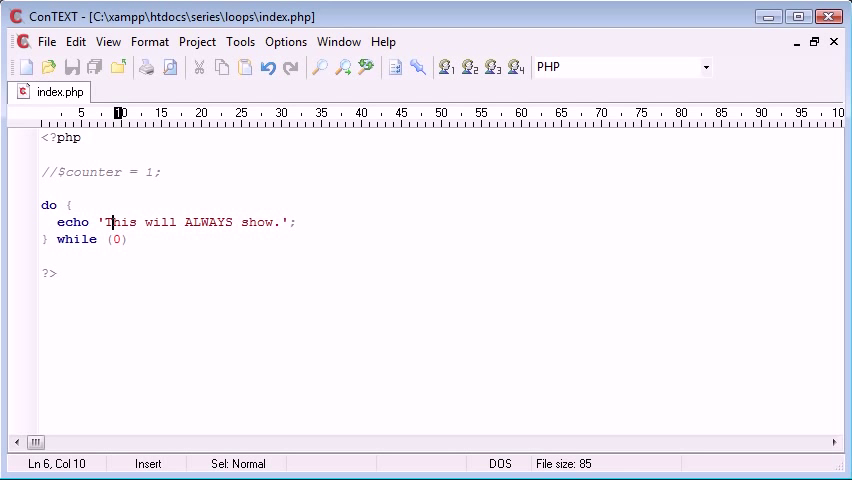
drag(57, 221, 296, 221)
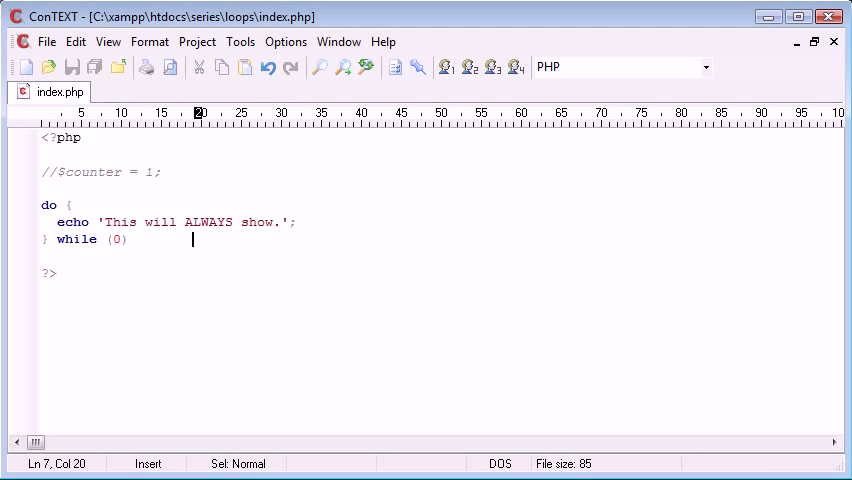
click(90, 171)
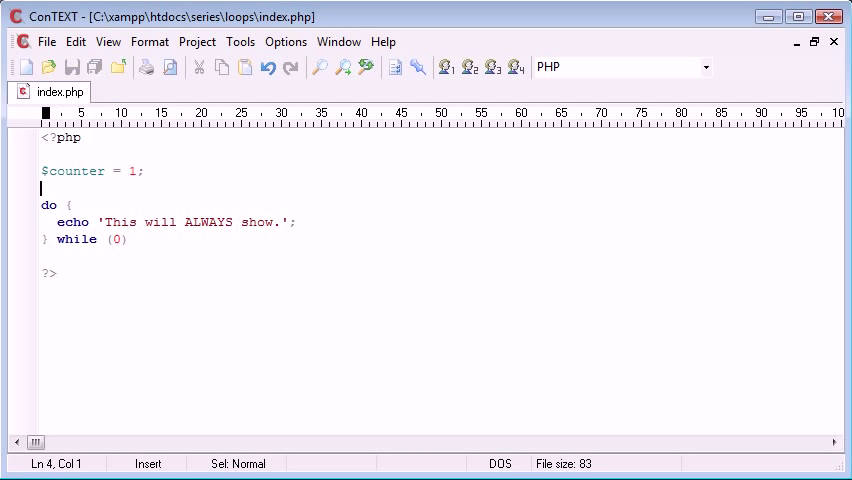
Echo 'This will ALWAYS show once.<br>', loop while $counter<=10, and add $counter++; inside.
text(<br>)
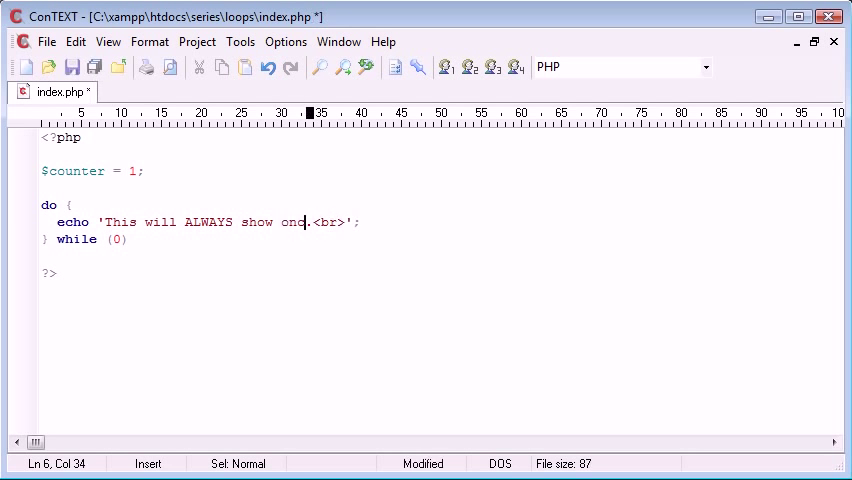
text(c)
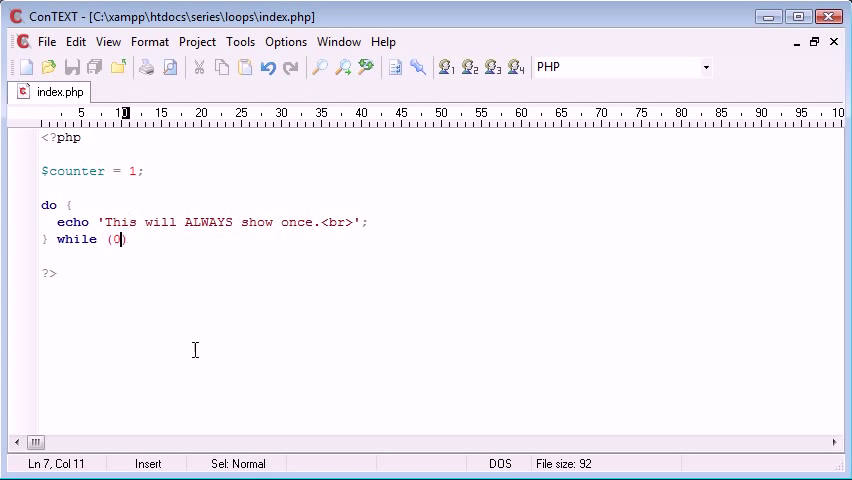
text($cou)
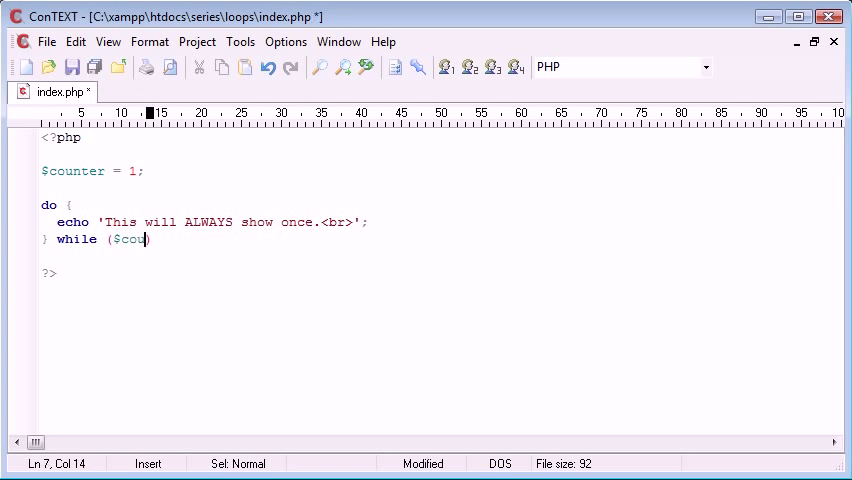
text(nter<=10)
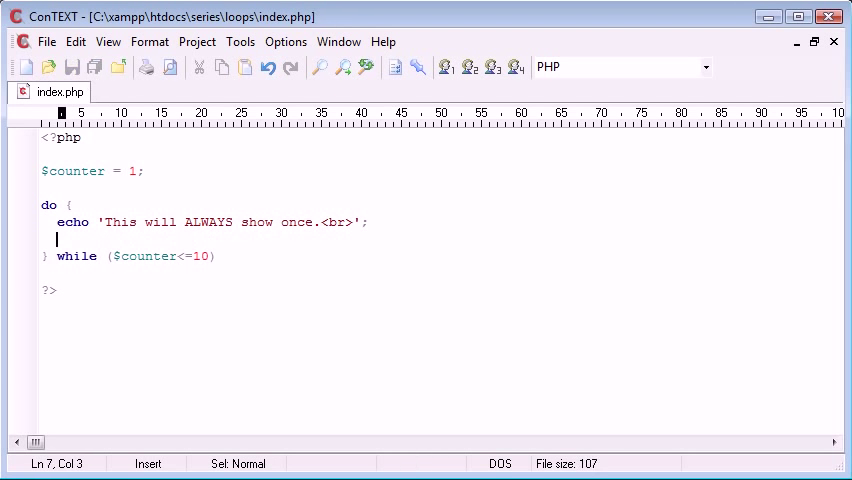
text($)
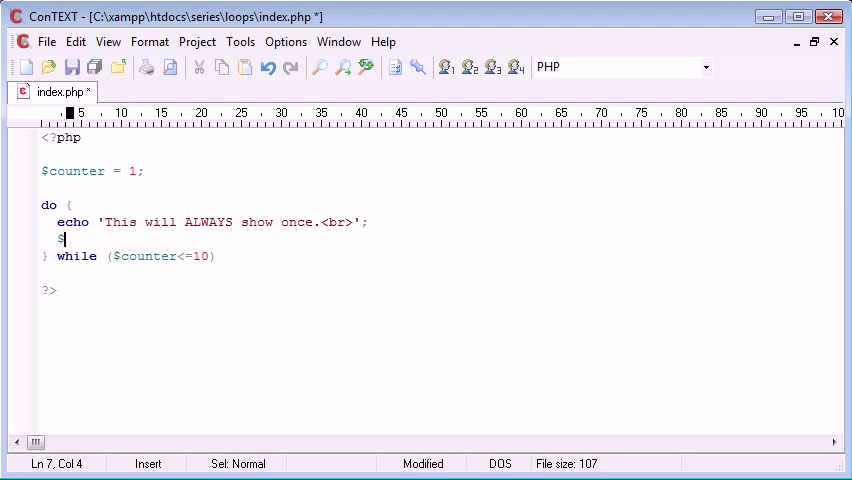
text(counter++;)
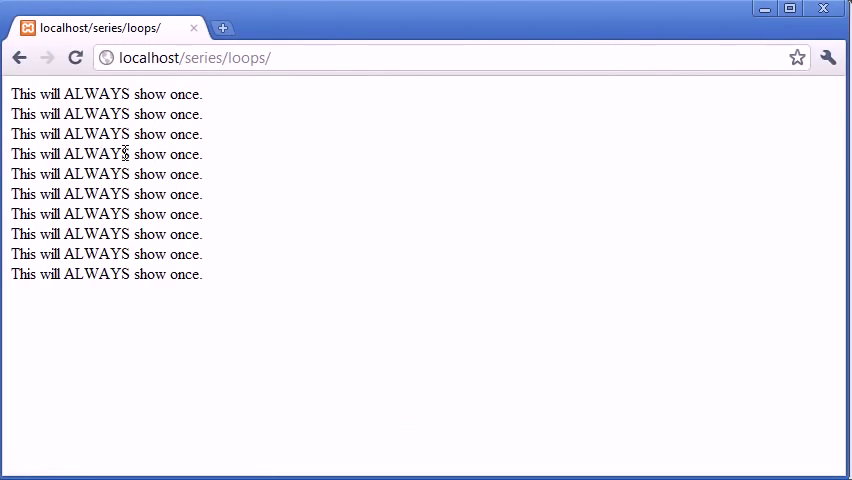
mouse_move(130, 234)
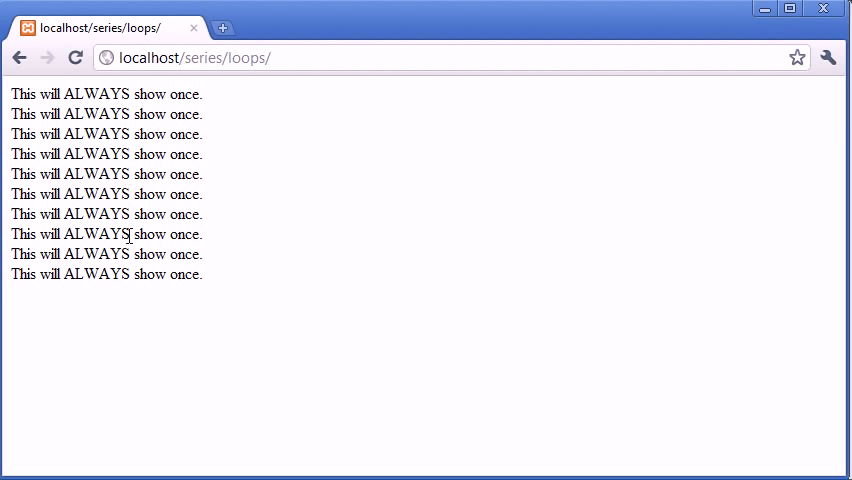
Back in index.php, highlight the $counter<=10 condition, then deselect it.
drag(10, 88, 202, 280)
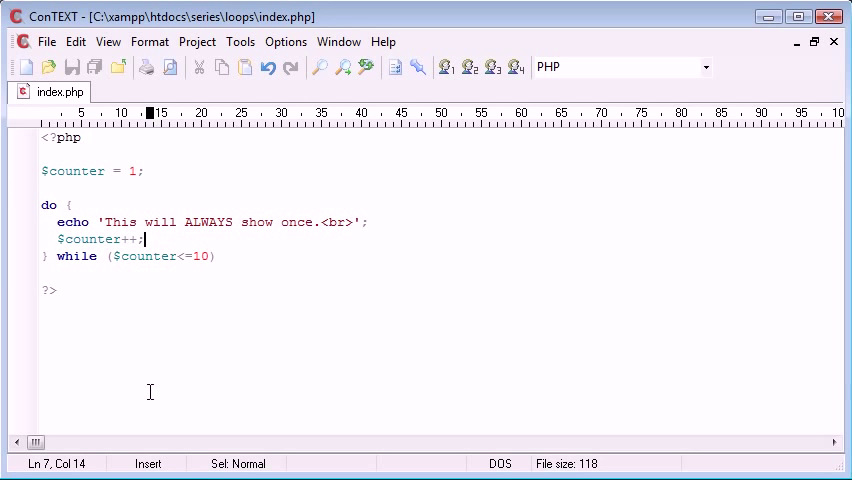
drag(109, 256, 216, 256)
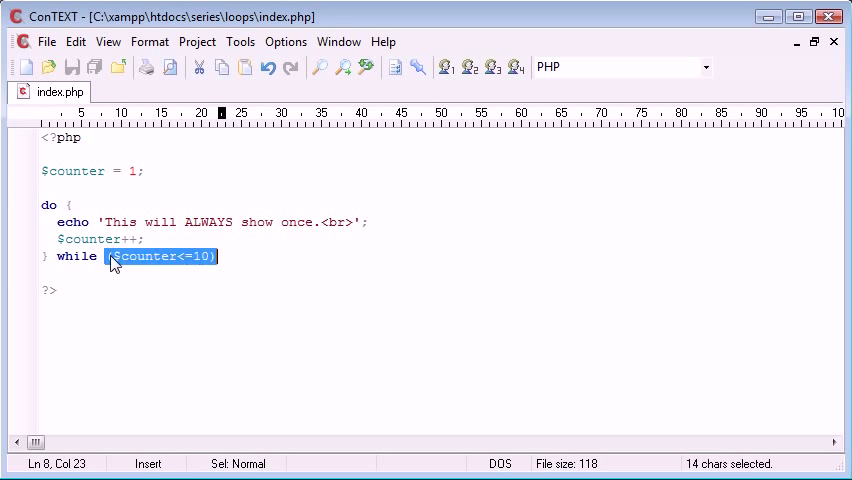
click(63, 221)
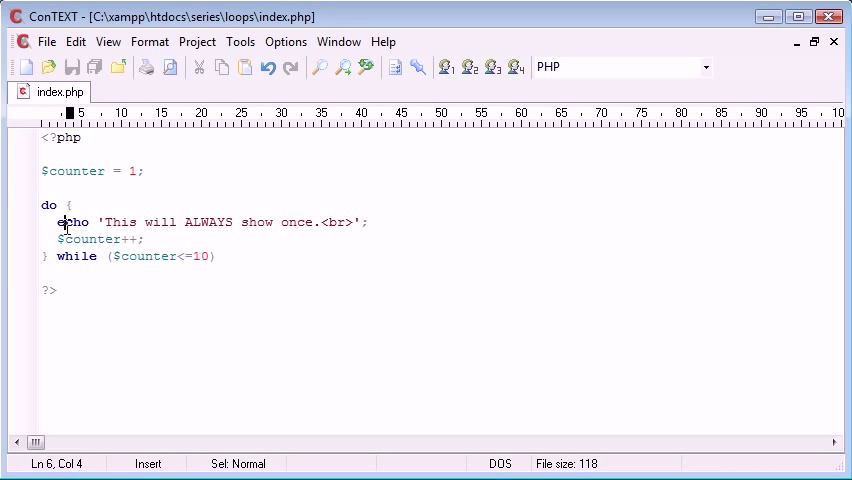